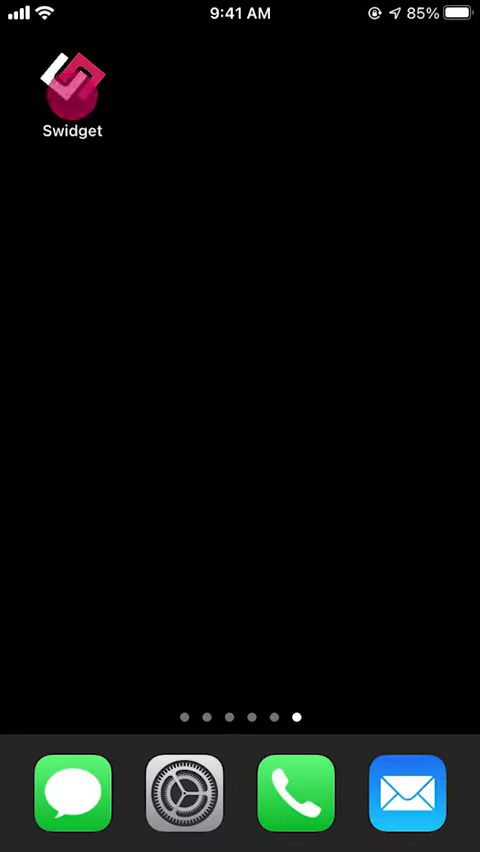
Launch Swidget, switch on the Living Room lamp and show the room's individual device readings.
click(72, 84)
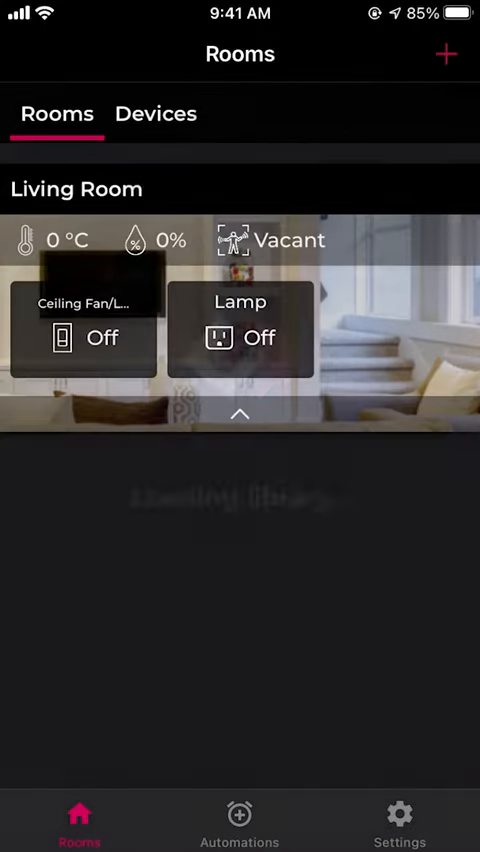
click(240, 336)
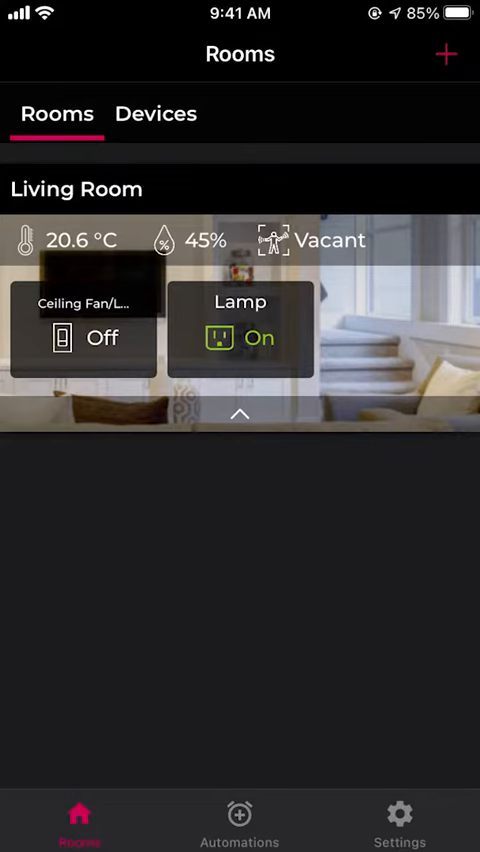
click(156, 112)
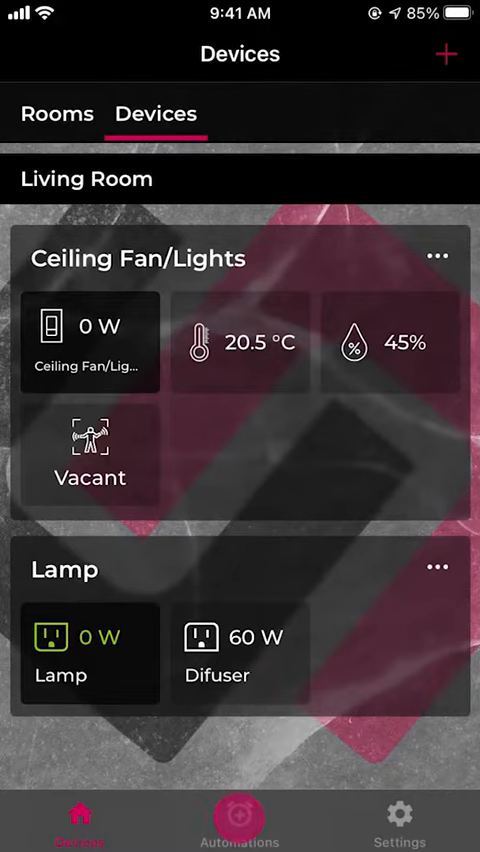
From Automations, create a new Rule and enter its name as 'Living Room'.
click(240, 824)
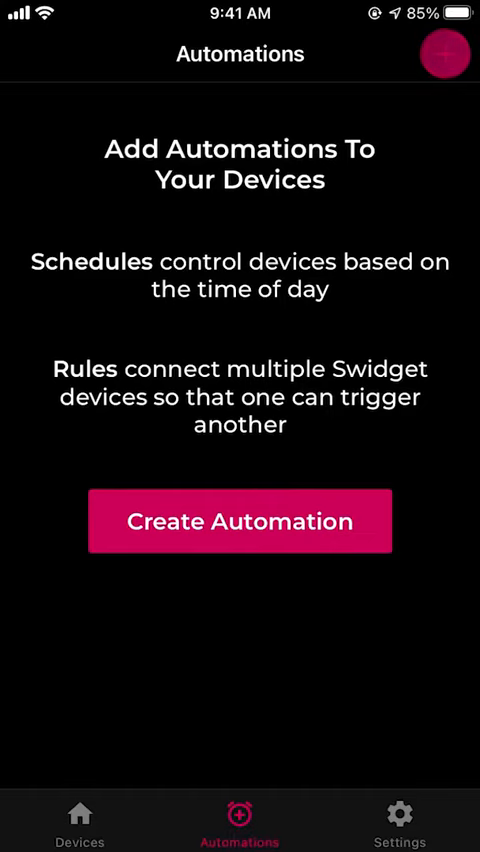
click(240, 520)
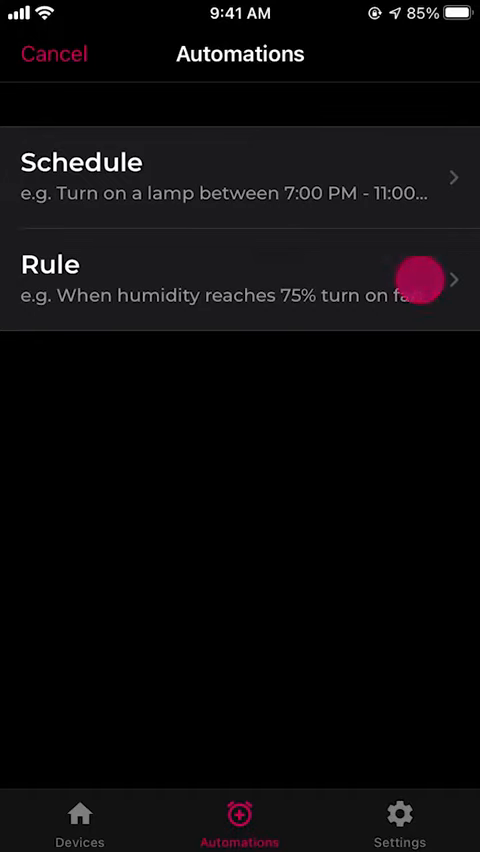
click(240, 280)
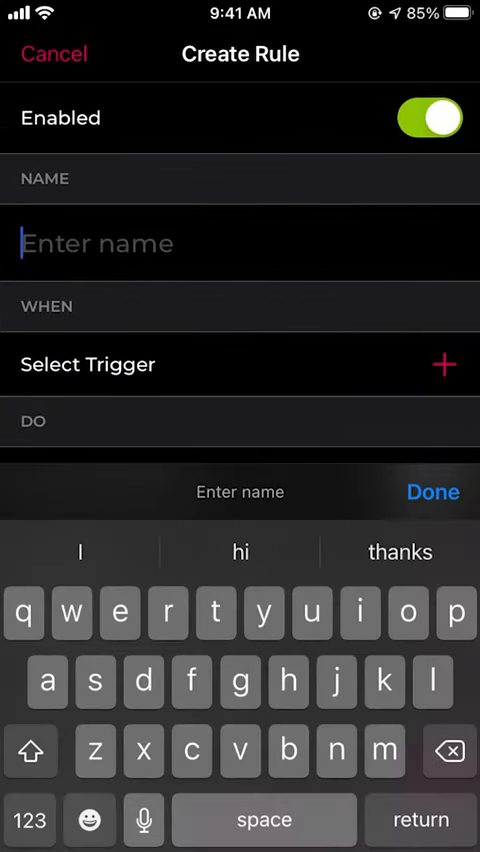
text(Living)
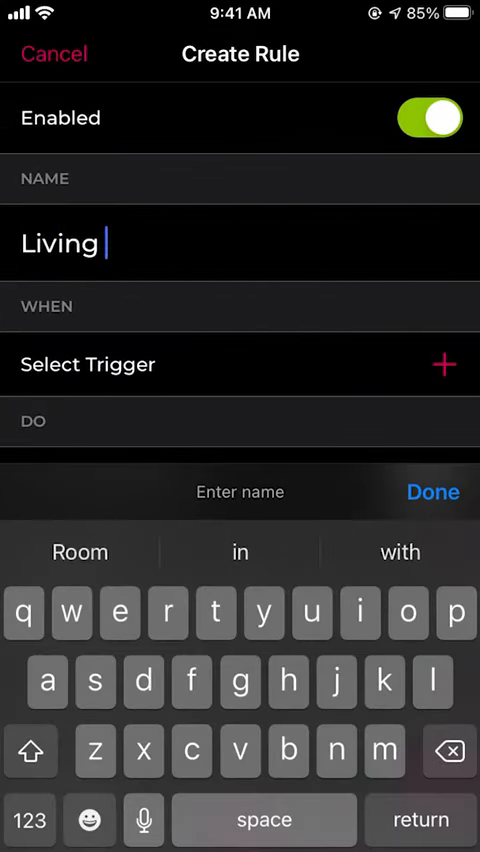
click(80, 552)
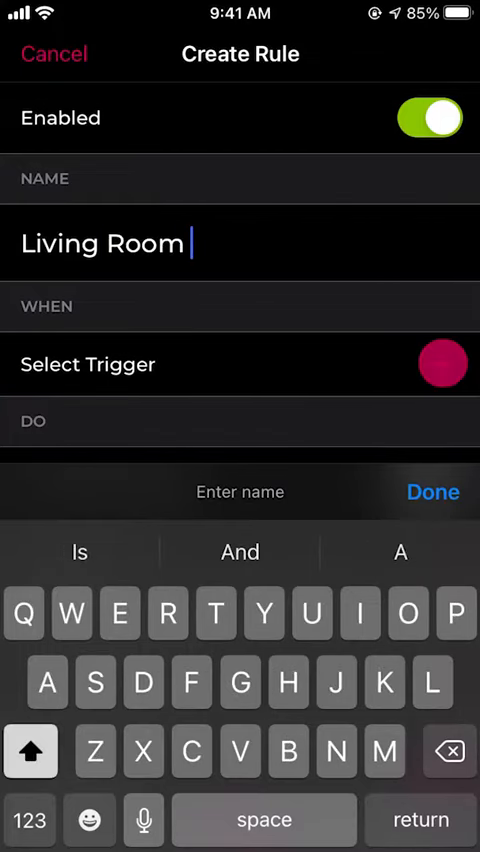
Append 'Vacancy' to the name and set the trigger to Living Room motion unoccupied for 5 minutes.
text(Vacancy)
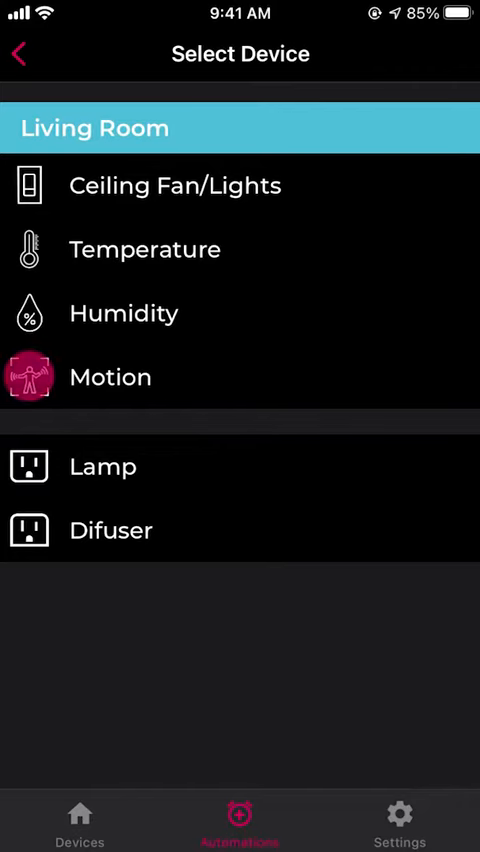
click(108, 376)
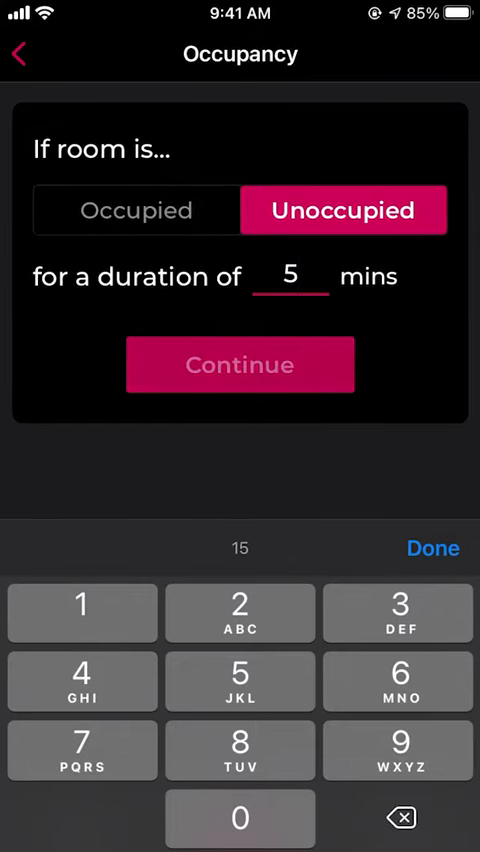
click(240, 364)
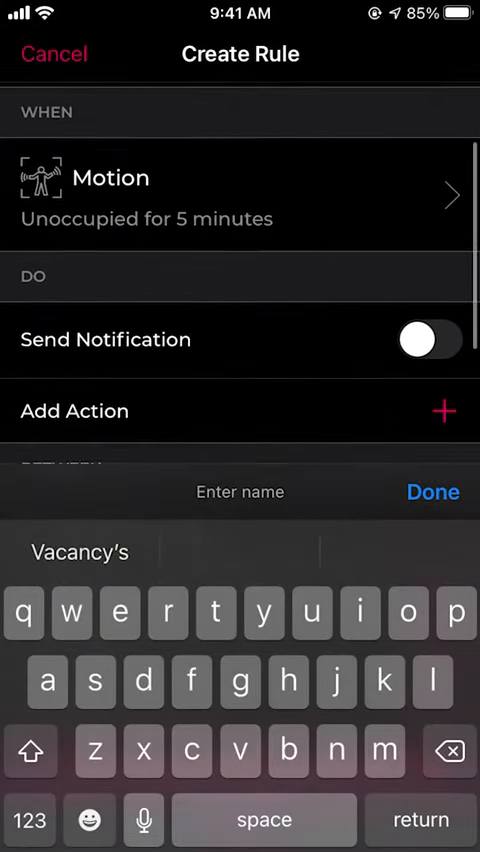
Add two actions: turn off the Ceiling Fan/Lights and turn off the Lamp.
scroll(up, 3)
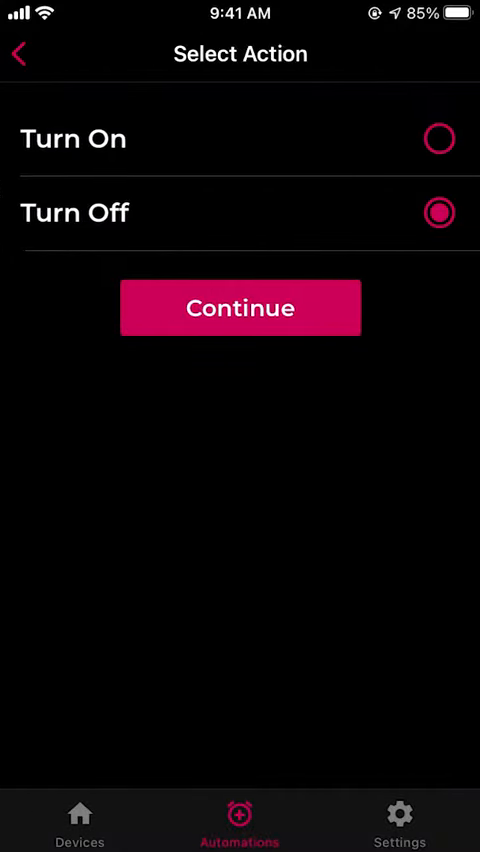
click(240, 308)
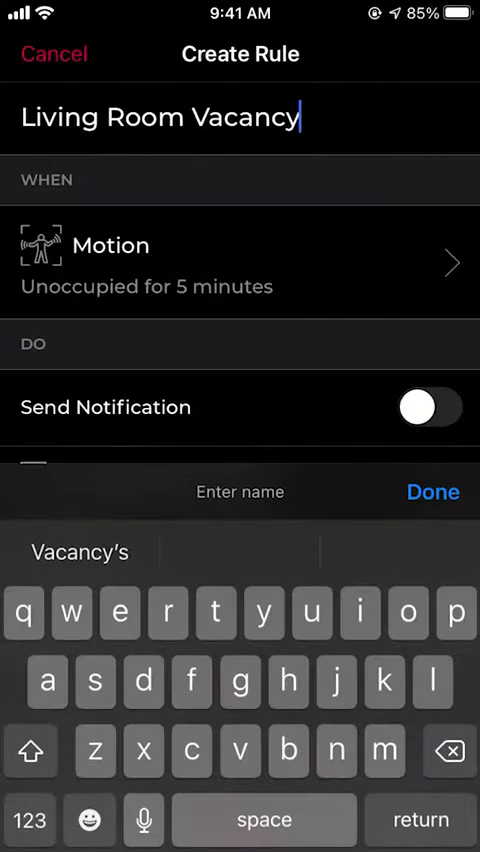
click(432, 492)
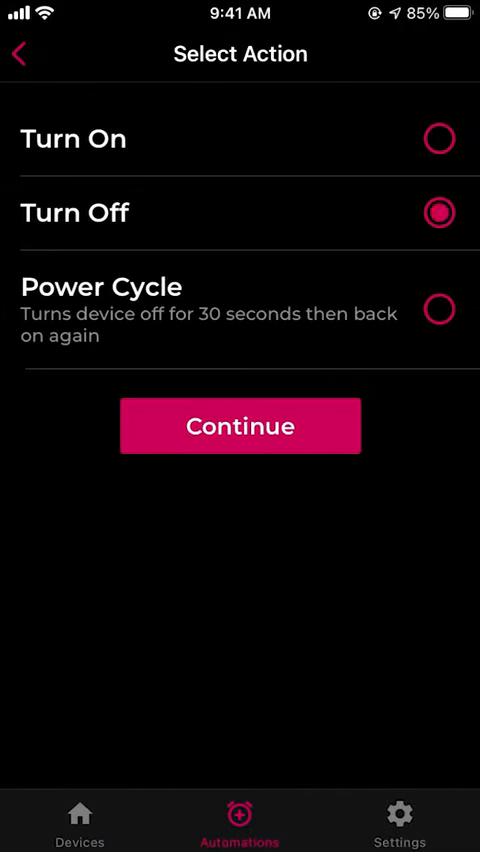
click(240, 424)
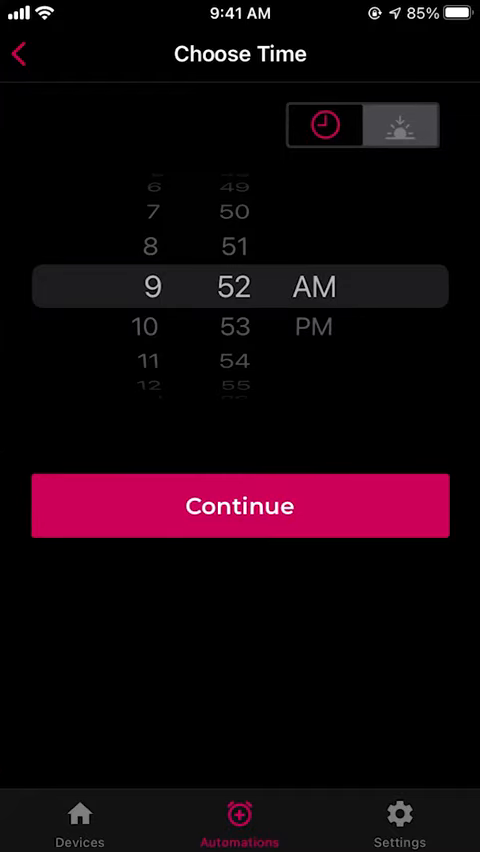
click(240, 504)
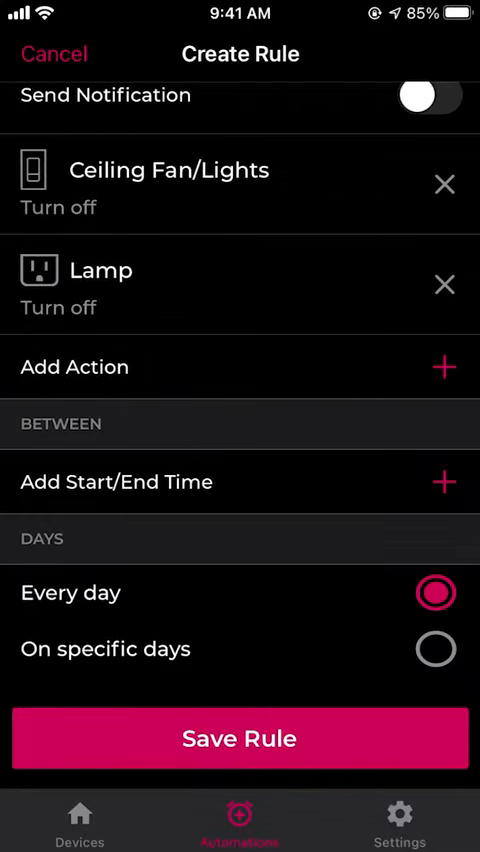
Save the rule so 'Living Room Vacancy' appears enabled in the Automations list.
click(240, 738)
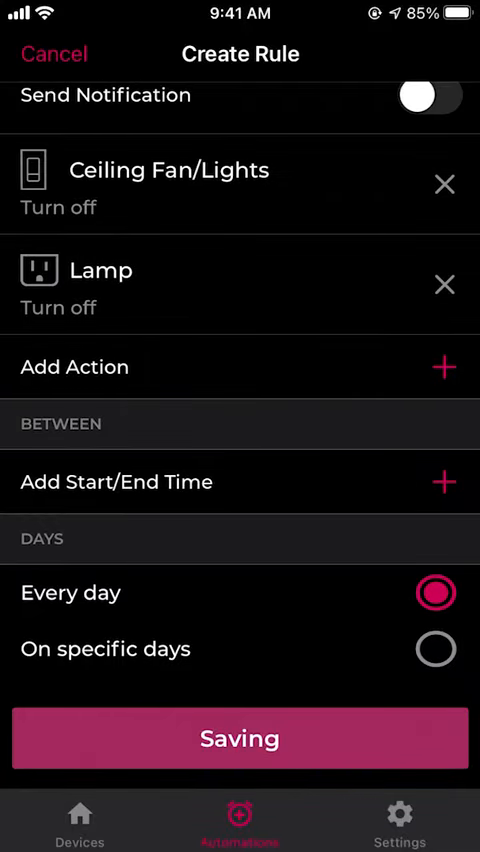
click(240, 738)
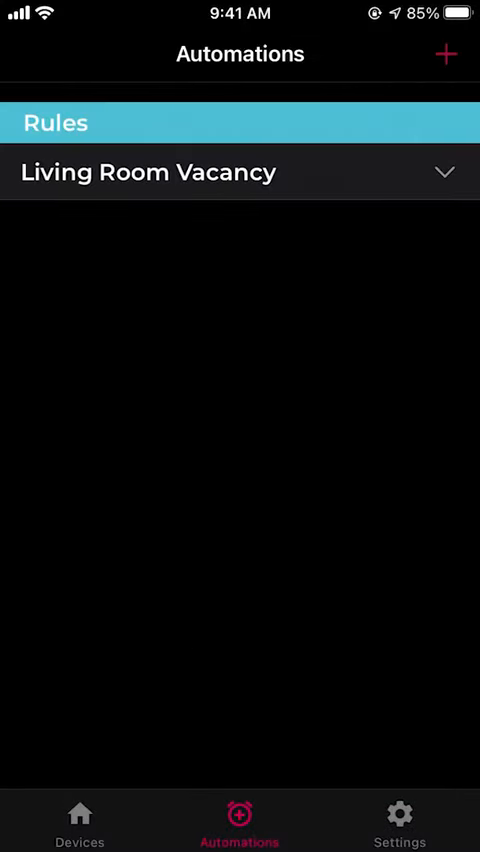
click(444, 172)
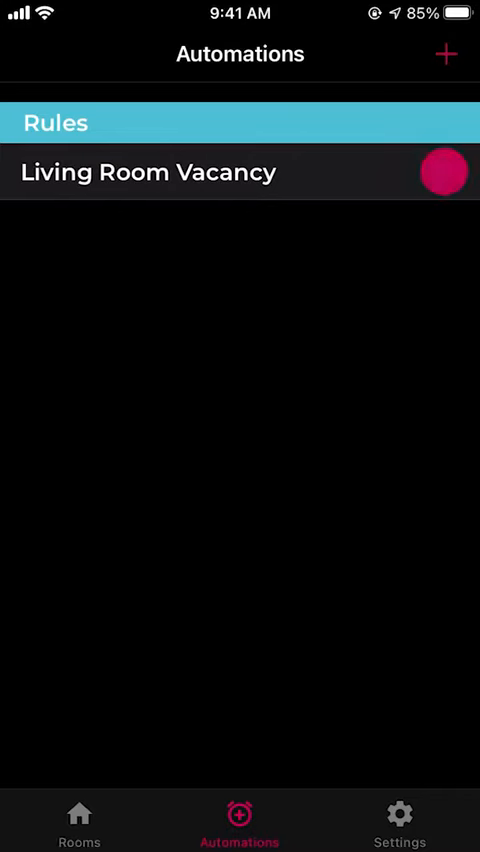
Swipe the Living Room Vacancy row and disable the rule so its name dims.
click(148, 172)
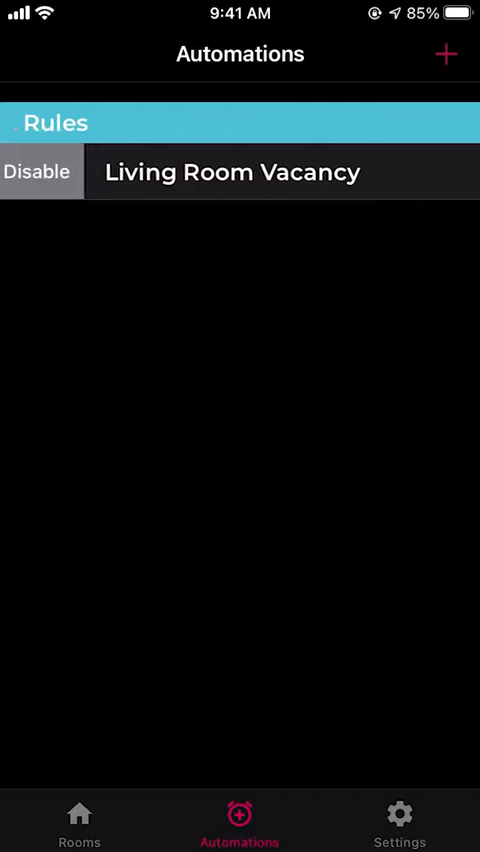
click(38, 172)
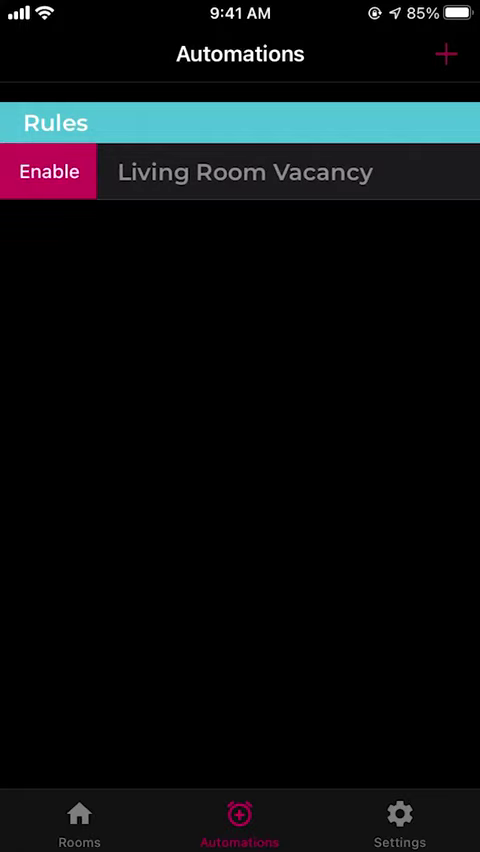